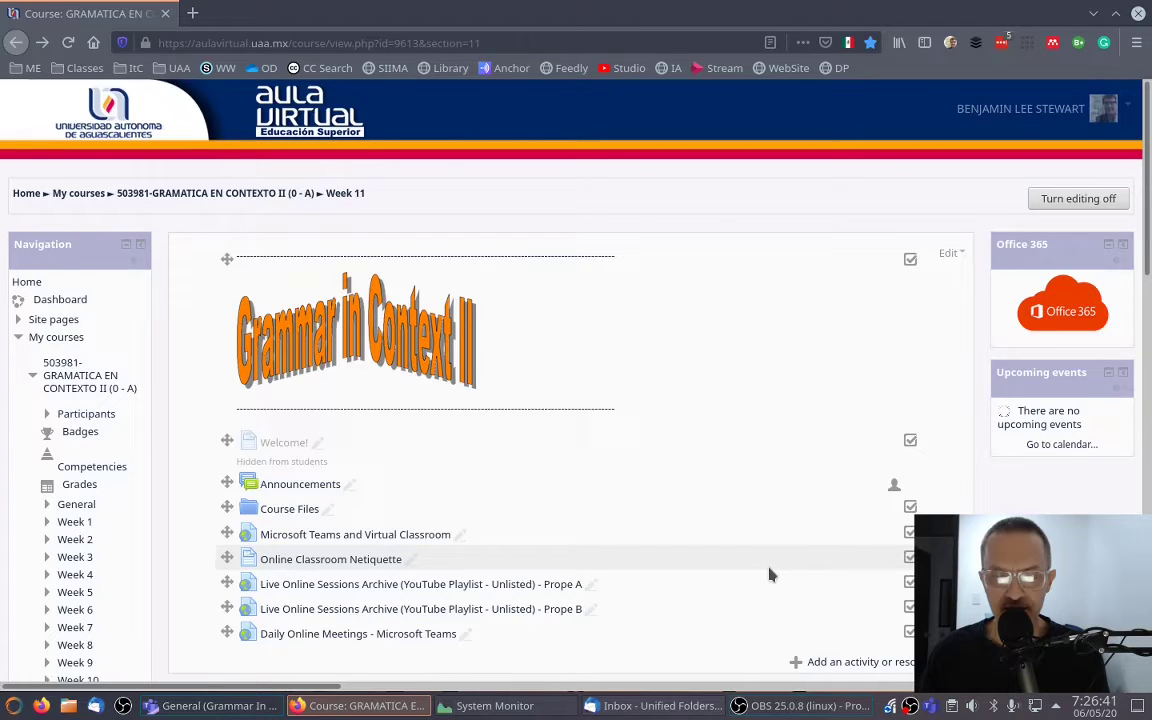
Step: Scroll down Week 11 to reveal the Interview video and Interview Results activity
scroll("down", 3)
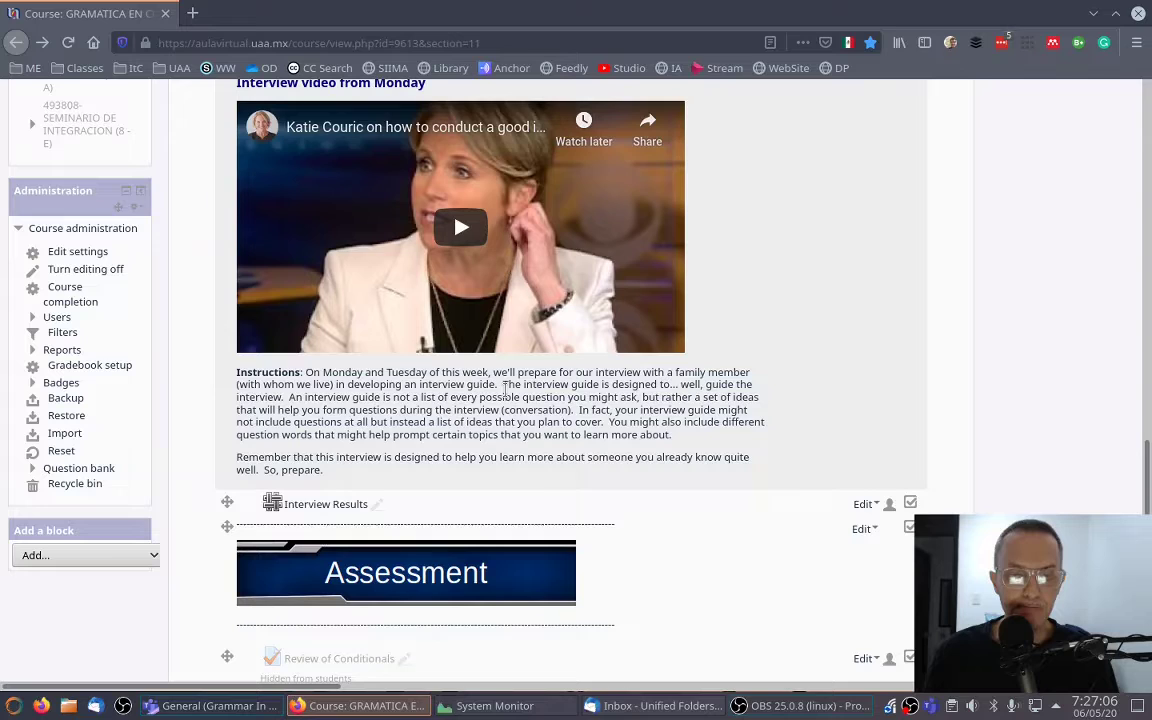
scroll("down", 3)
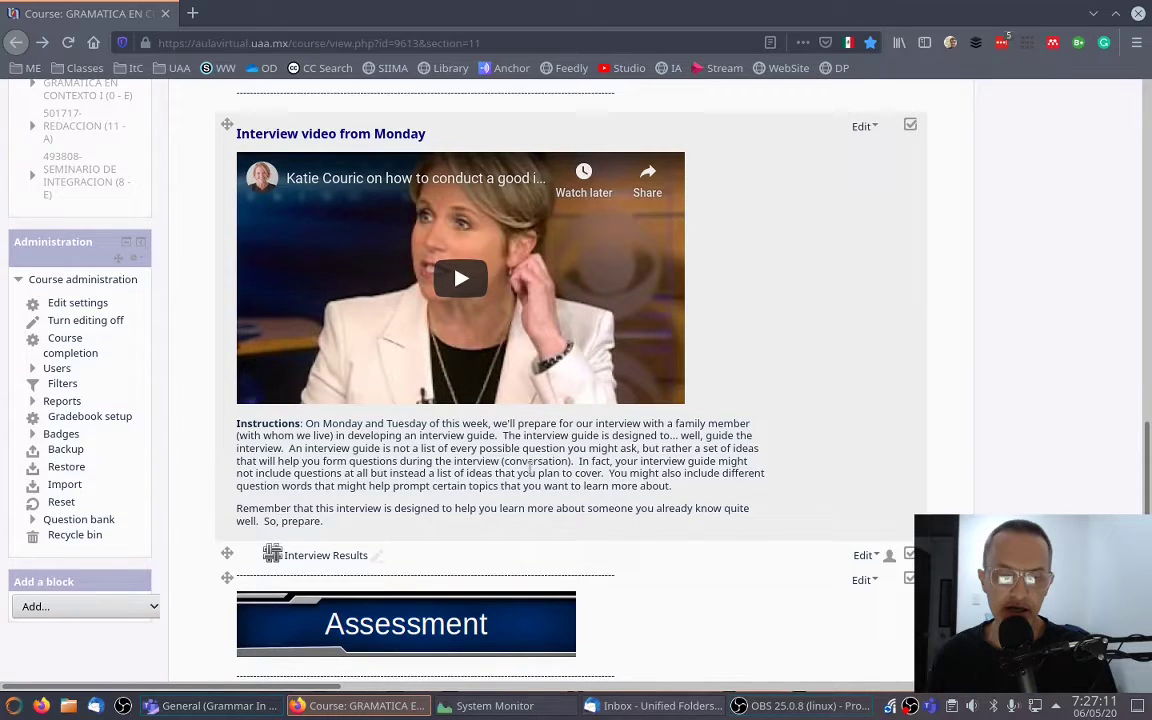
mouse_move(498, 509)
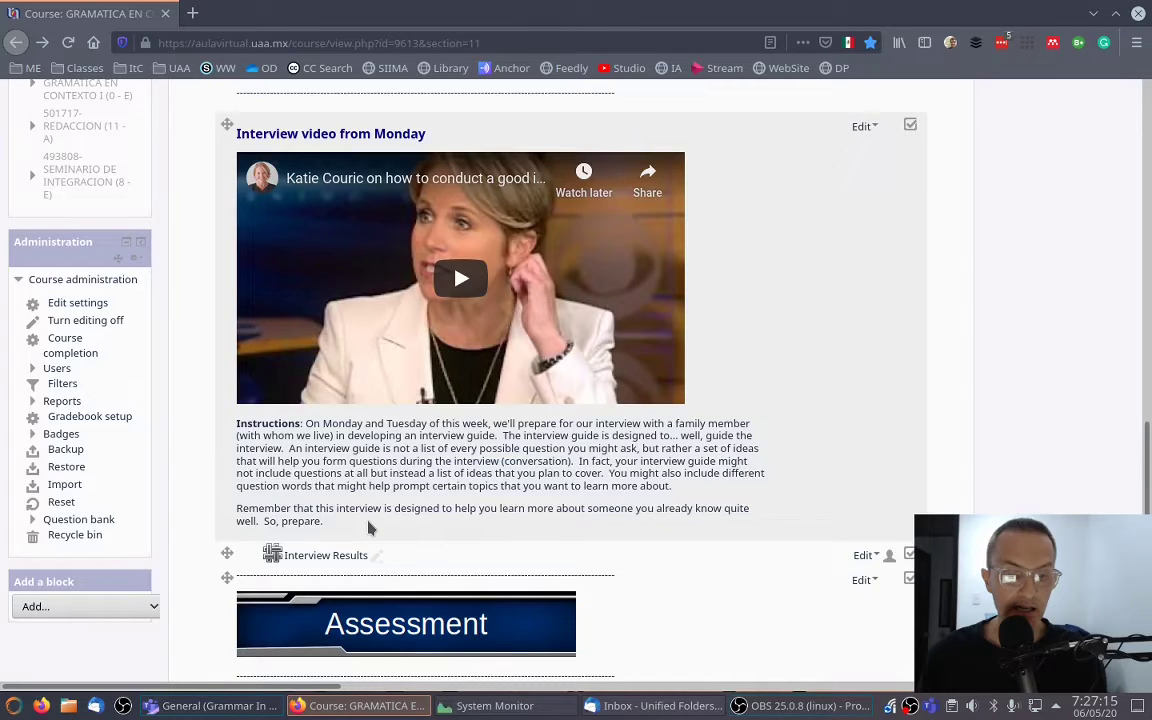
mouse_move(325, 555)
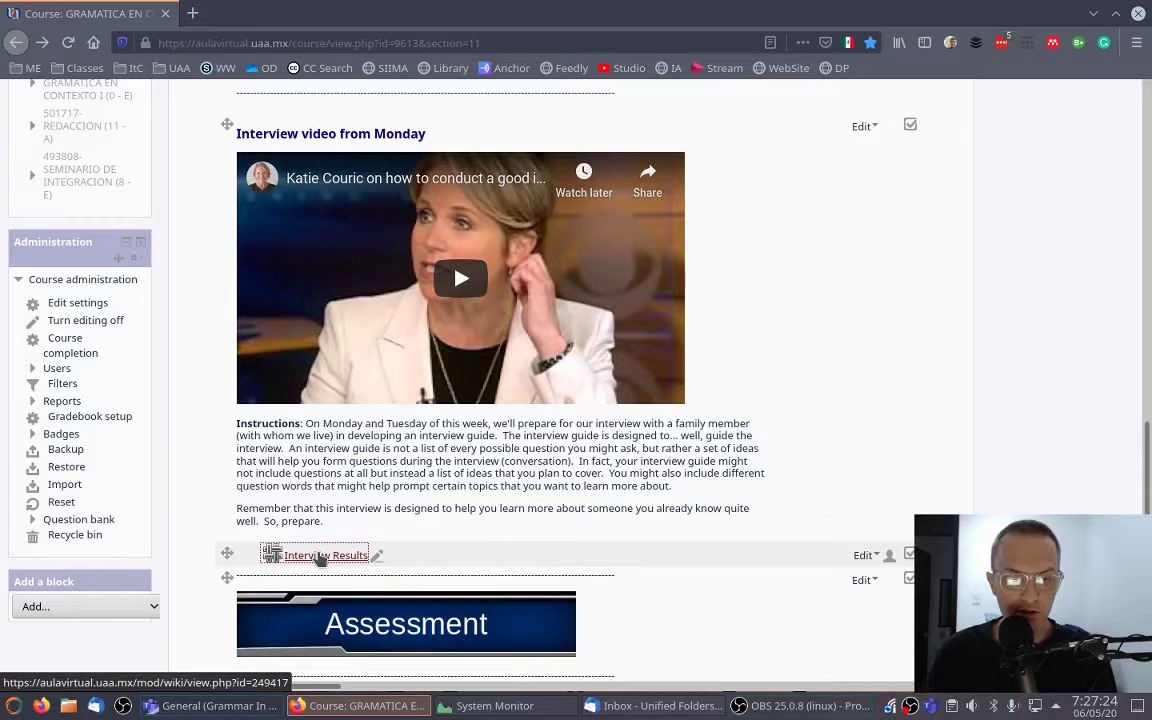
Step: Open the Interview Results wiki to reach its new Home page form
left_click(325, 555)
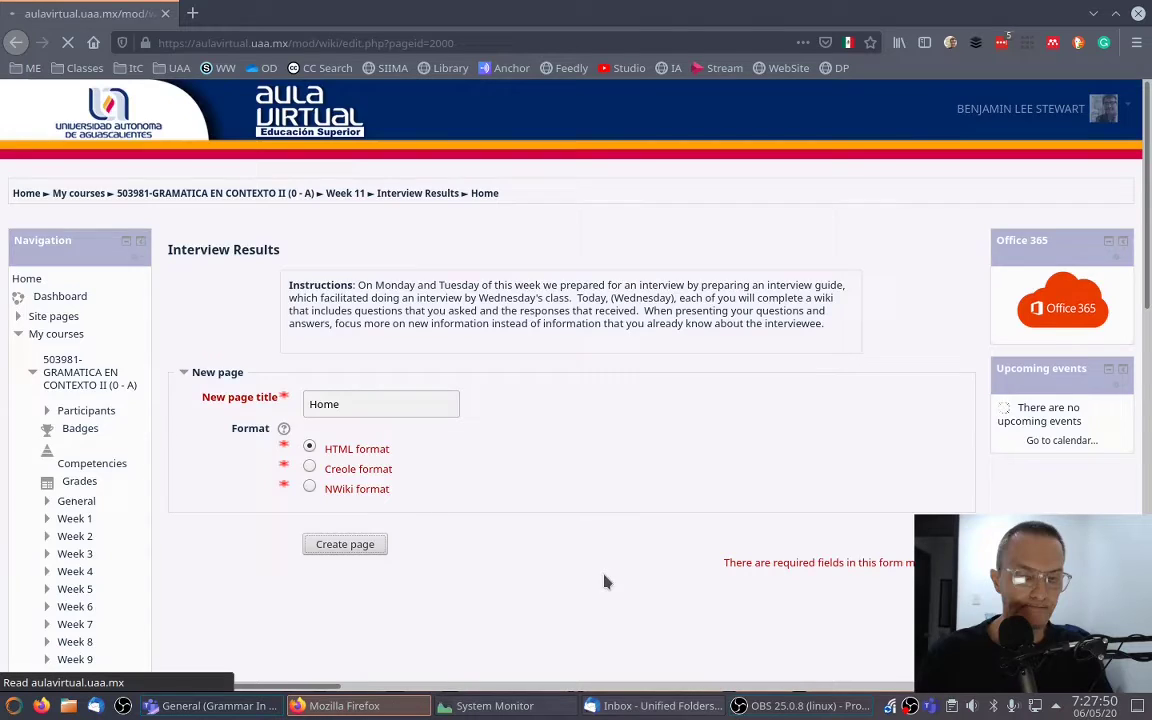
Step: Create the Home page in HTML format and expand all editing form sections
left_click(344, 544)
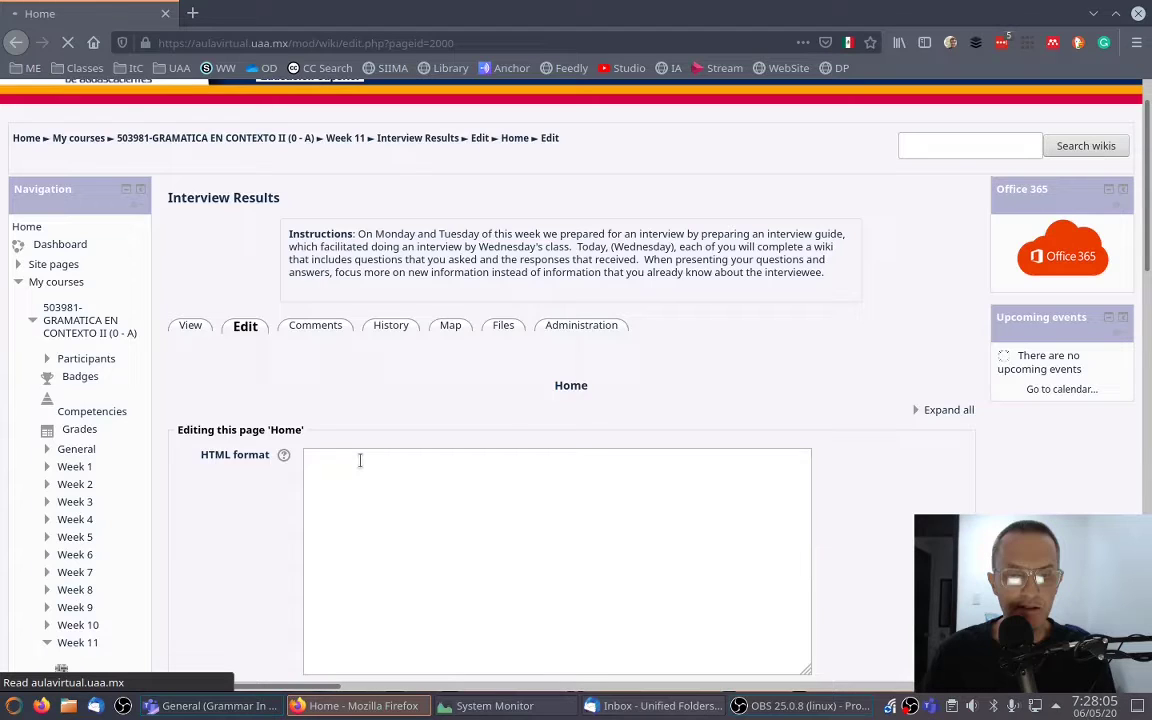
left_click(948, 409)
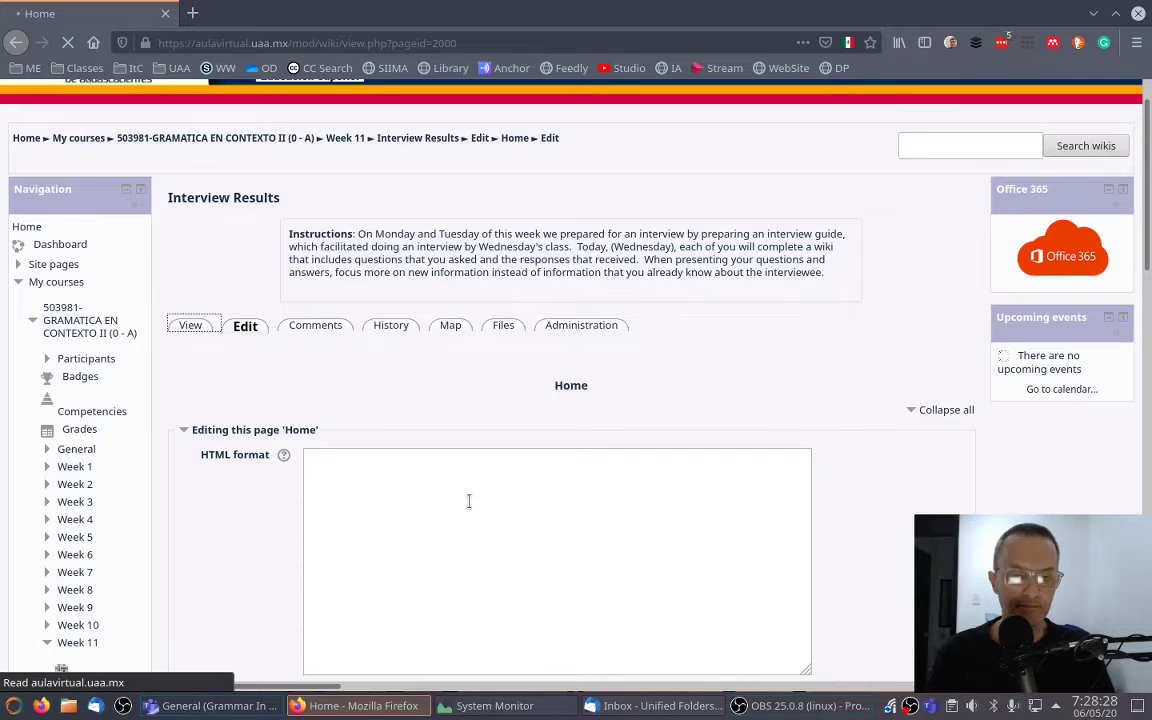
Step: Switch the Home page to View, then back to Edit to reload the editor
left_click(189, 324)
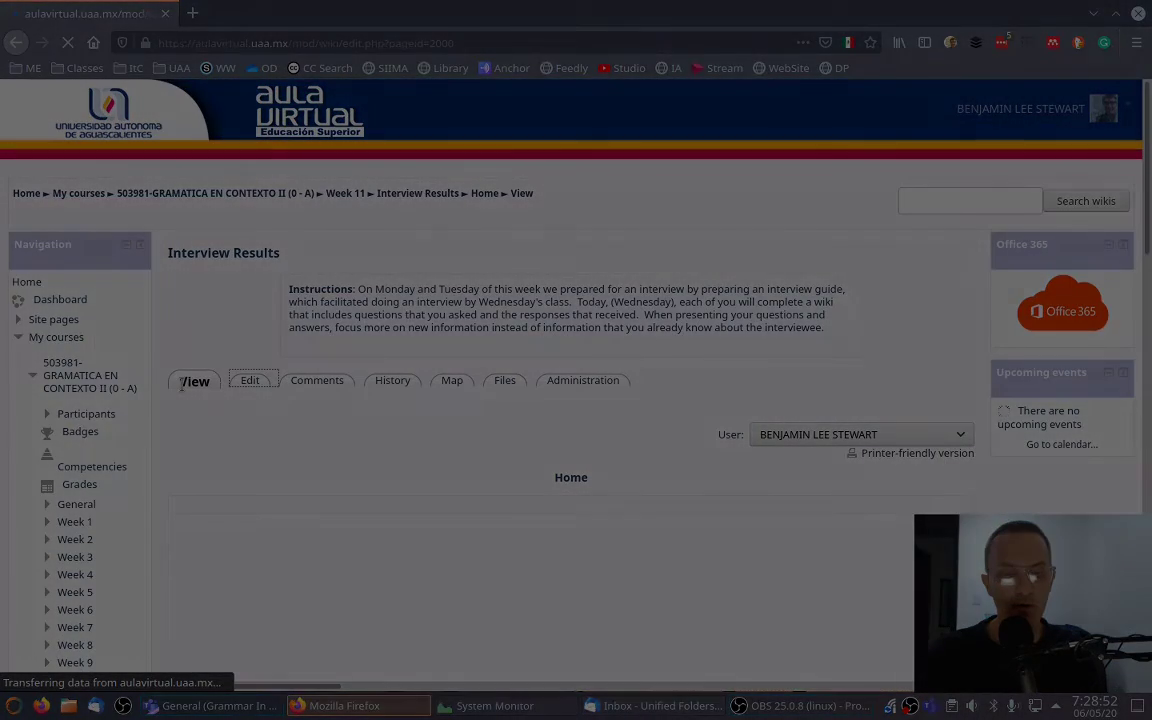
left_click(249, 380)
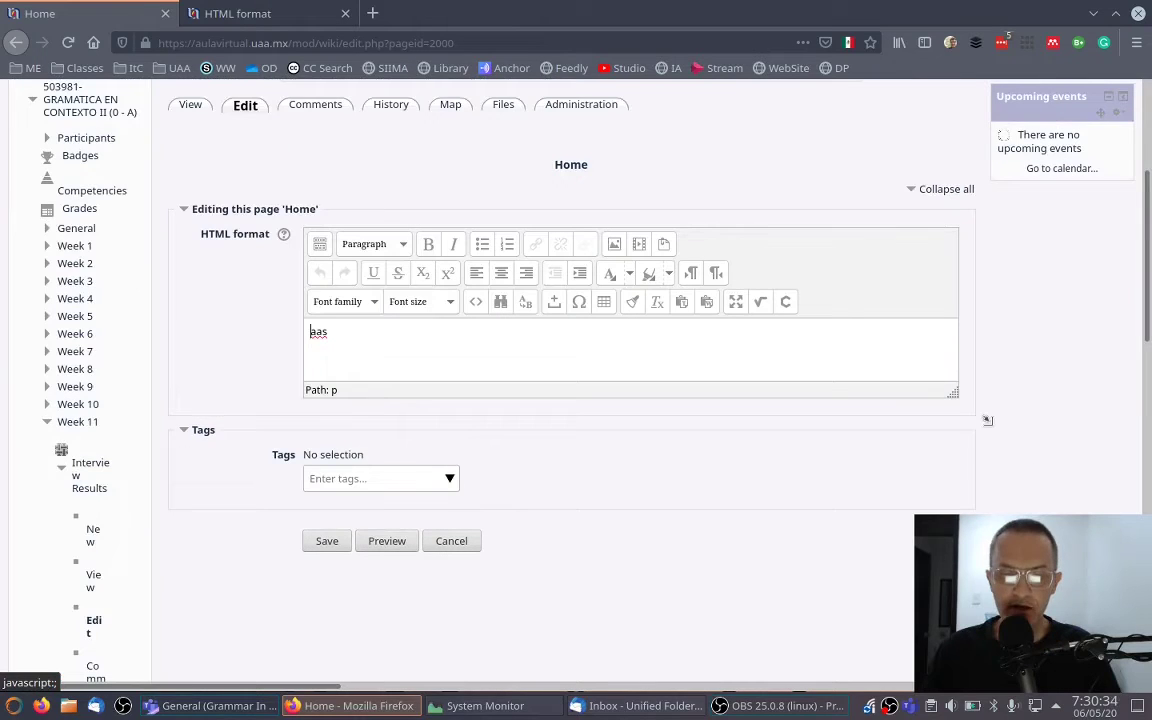
mouse_move(965, 405)
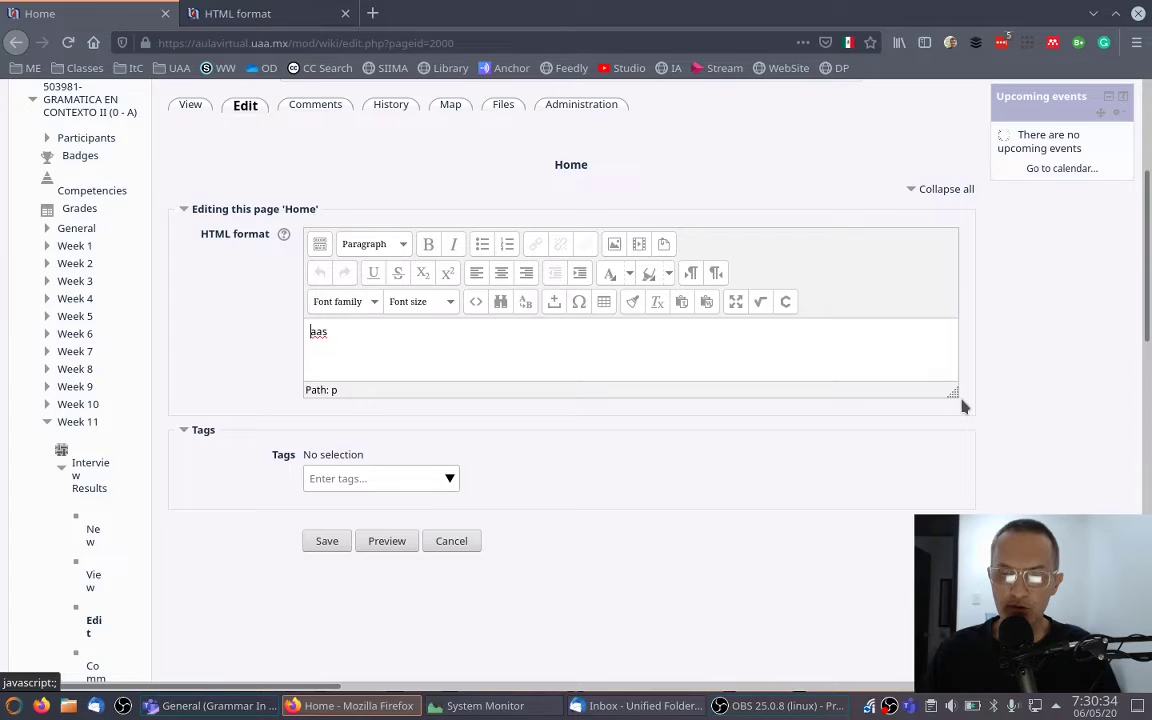